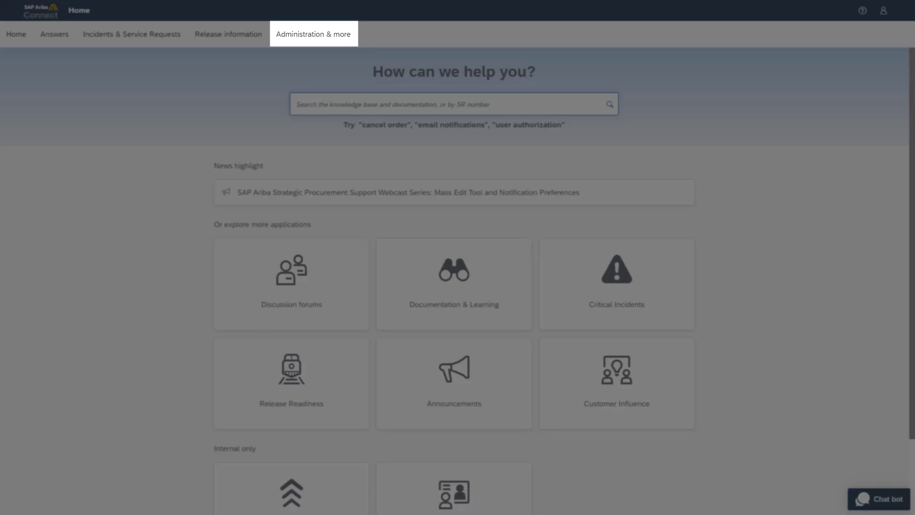
Step: Open the Contacts page from the Administration & more menu in SAP Ariba Connect
{"action": "left_click", "coordinate": [313, 33]}
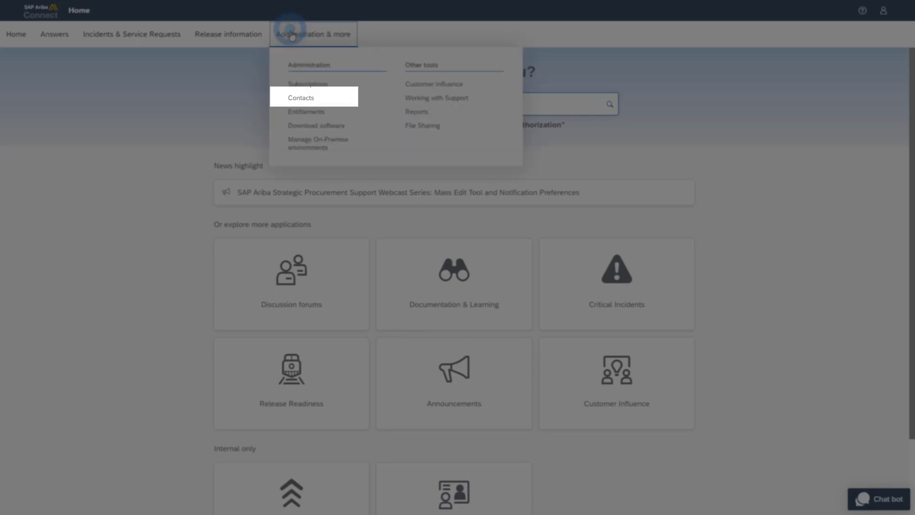
{"action": "left_click", "coordinate": [301, 98]}
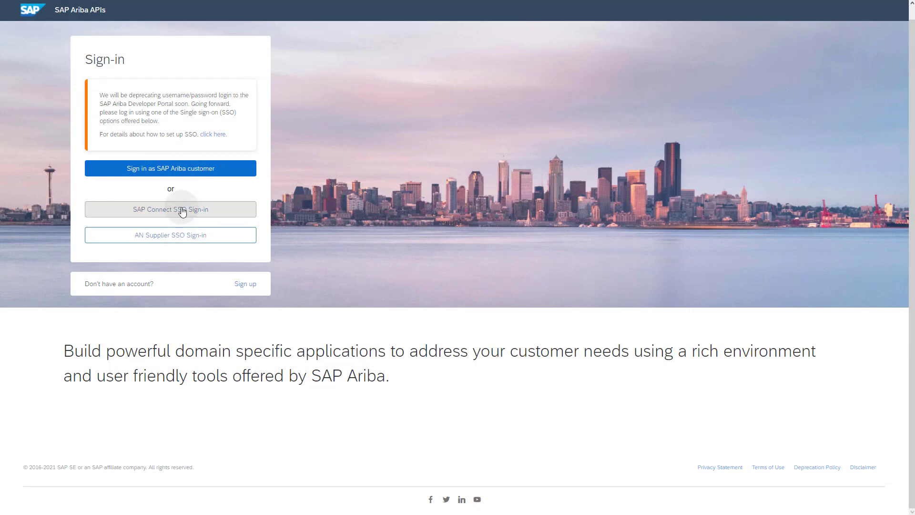
Step: Sign in with SAP Connect SSO and start a new application under Manage
{"action": "left_click", "coordinate": [170, 208]}
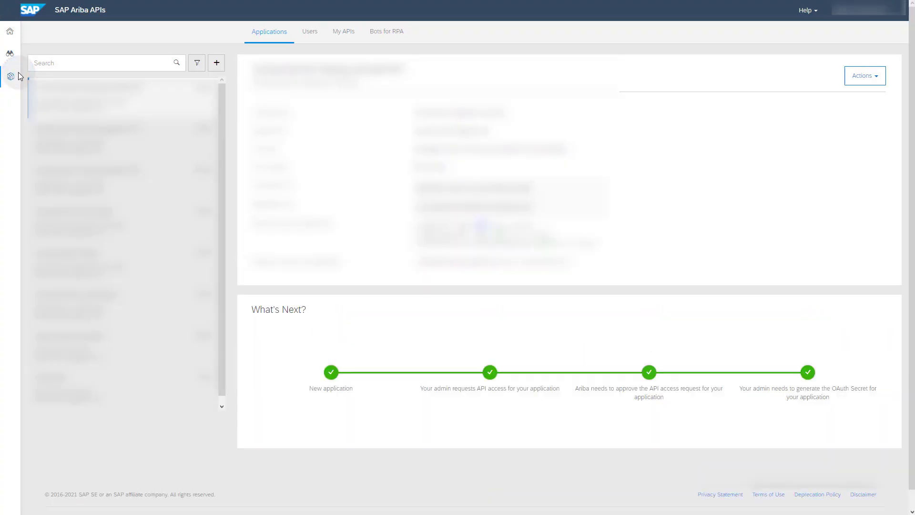
{"action": "left_click", "coordinate": [216, 63]}
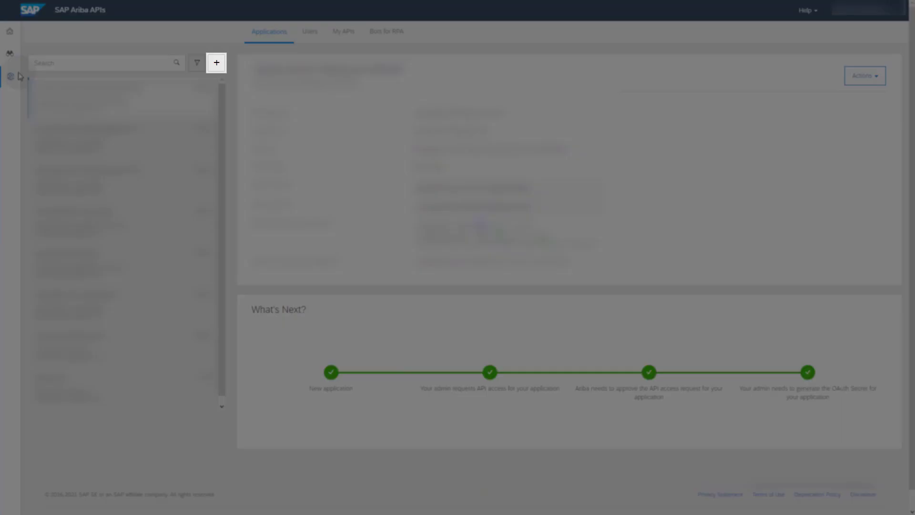
{"action": "left_click", "coordinate": [217, 63]}
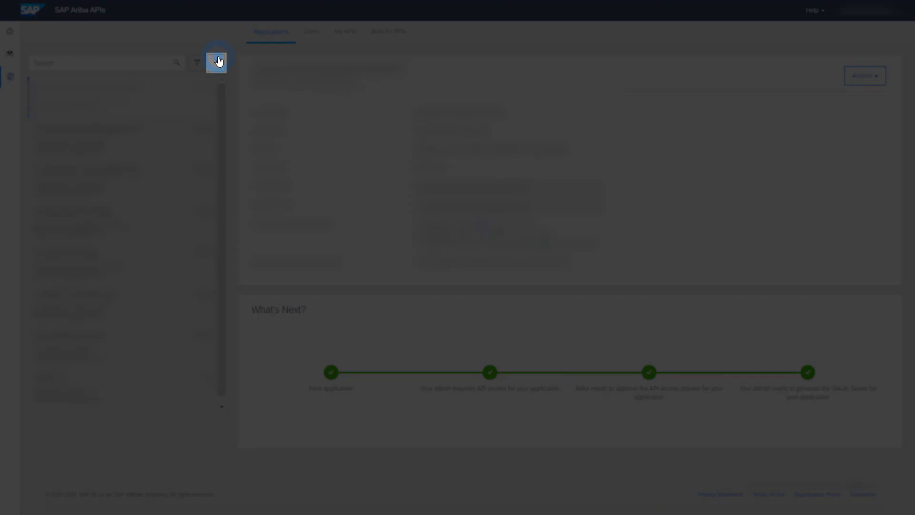
{"action": "left_click", "coordinate": [216, 62]}
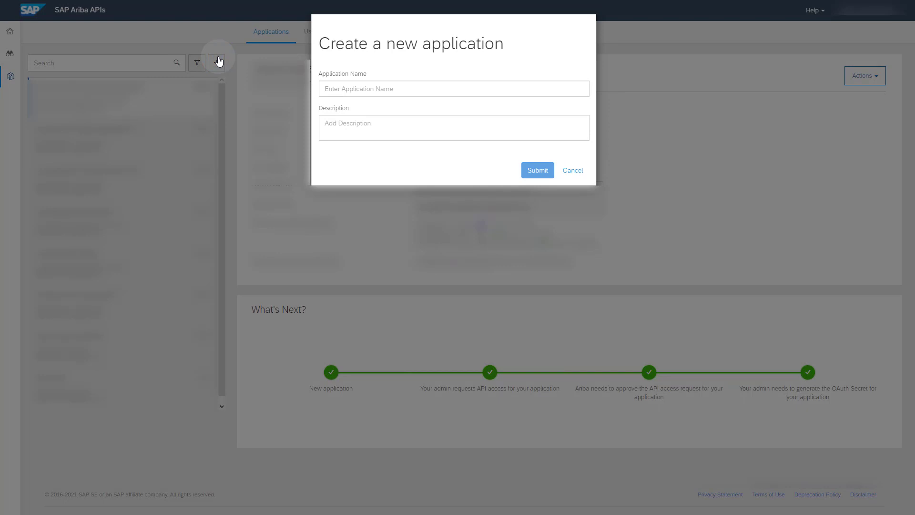
Step: Create the application 'Cloud ALM API for Monitoring' described as a monitoring API application
{"action": "type", "text": "Clo"}
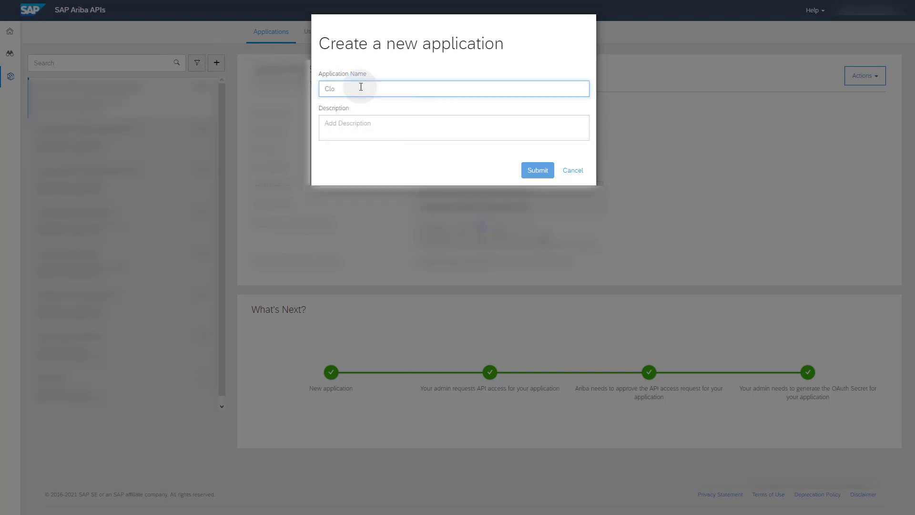
{"action": "type", "text": "ud ALM API for Monitoring"}
{"action": "left_click", "coordinate": [454, 127]}
{"action": "type", "text": "Monitoring API application"}
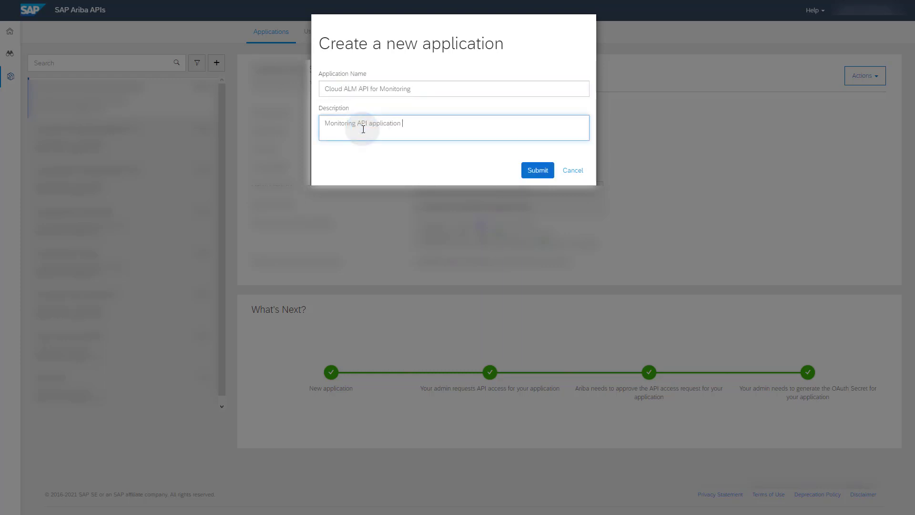
{"action": "mouse_move", "coordinate": [536, 170]}
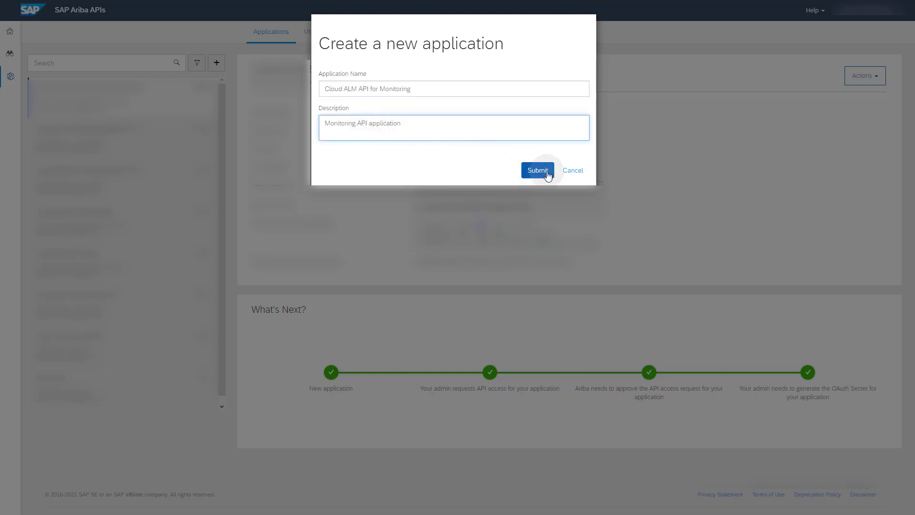
{"action": "left_click", "coordinate": [536, 170]}
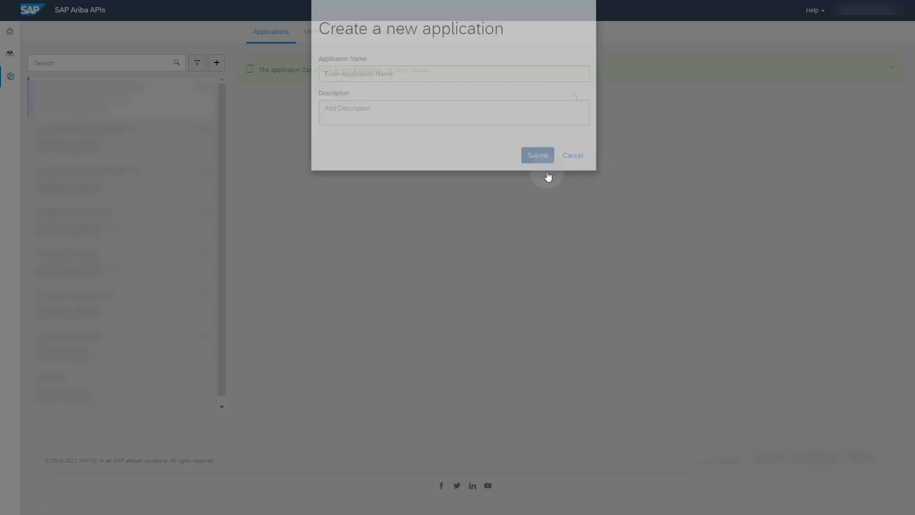
{"action": "left_click", "coordinate": [537, 155]}
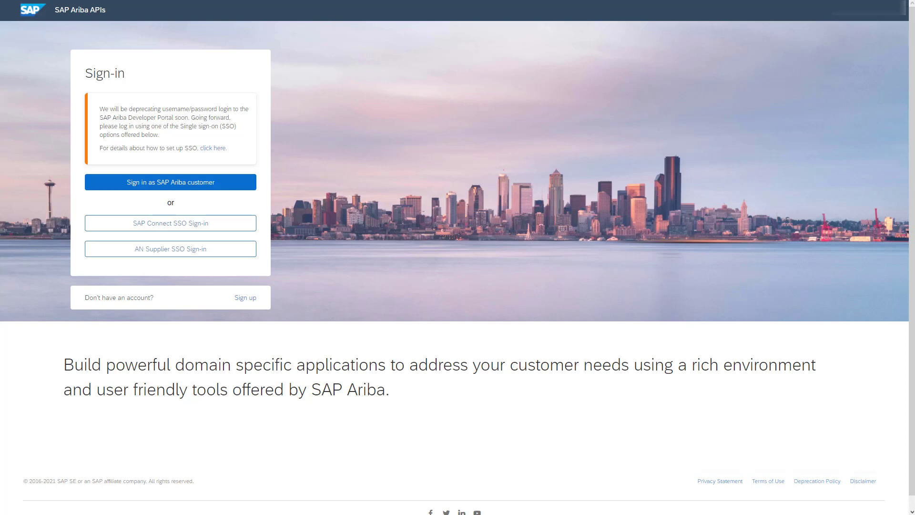
Step: Sign in, go to Manage and select the Cloud ALM API for Monitoring application's actions
{"action": "left_click", "coordinate": [170, 181]}
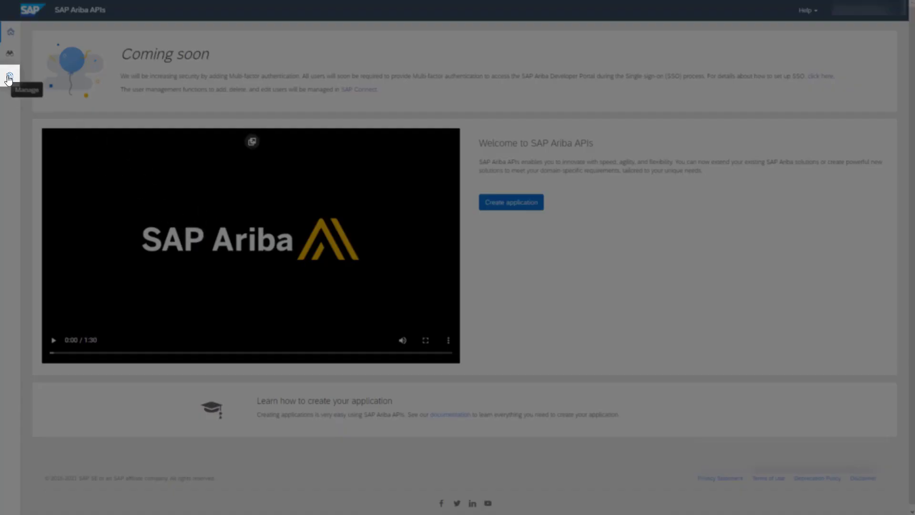
{"action": "left_click", "coordinate": [9, 78]}
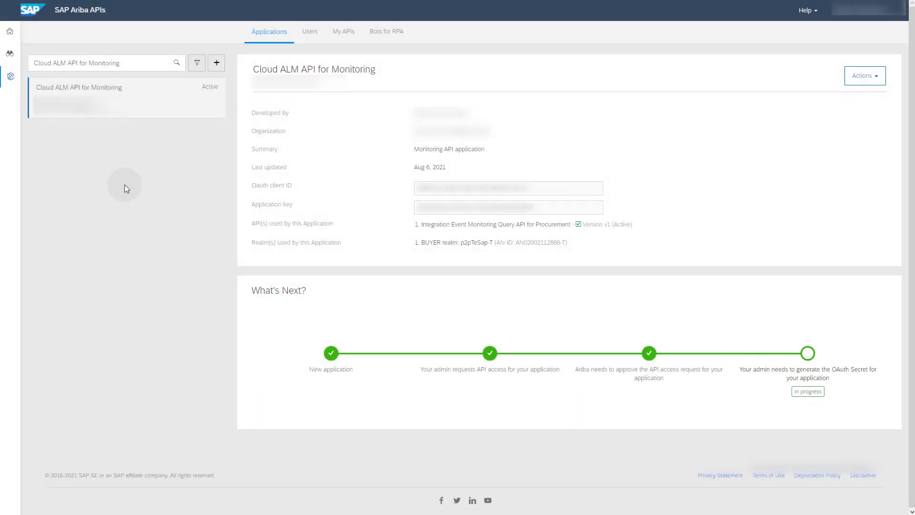
{"action": "left_click", "coordinate": [864, 76]}
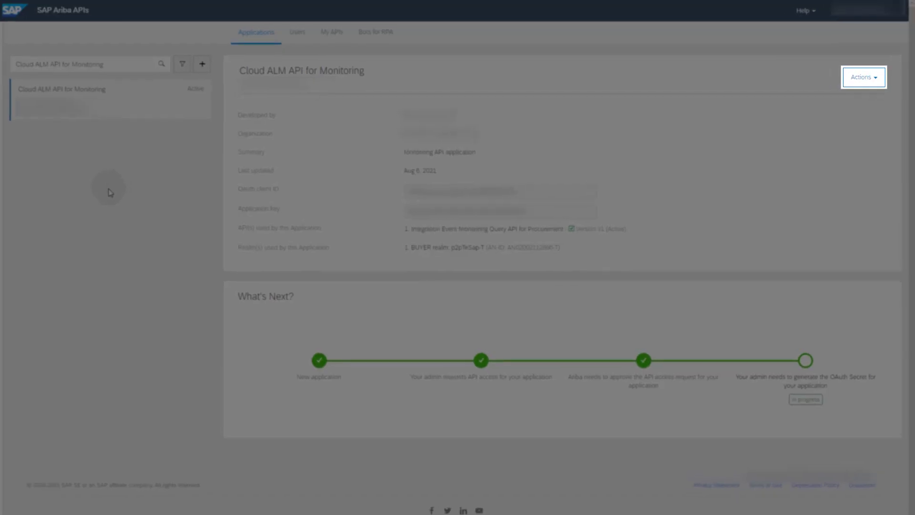
{"action": "left_click", "coordinate": [864, 77]}
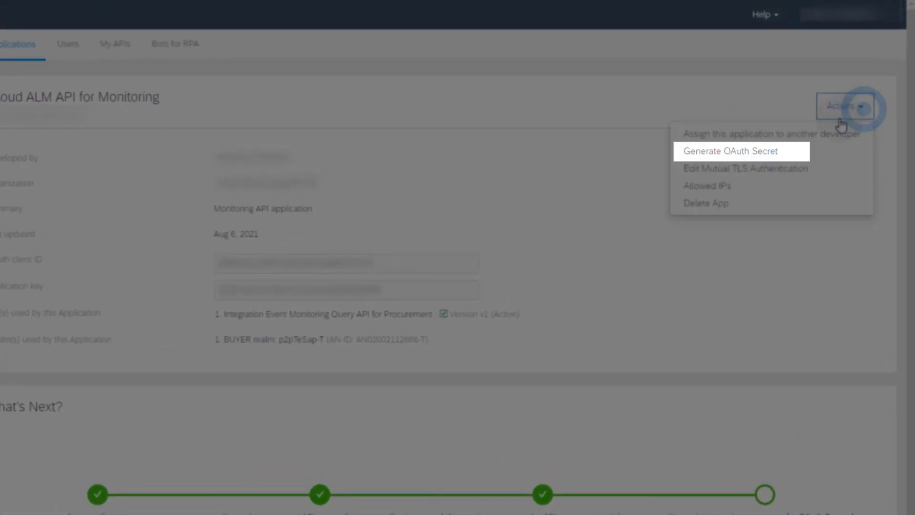
Step: Generate a new OAuth secret for the application and download its credentials as a text file
{"action": "left_click", "coordinate": [728, 152]}
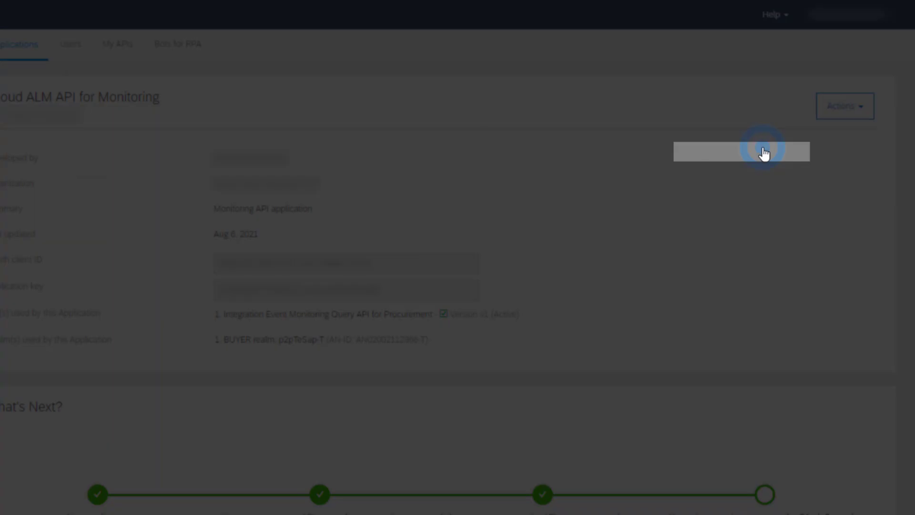
{"action": "left_click", "coordinate": [741, 152]}
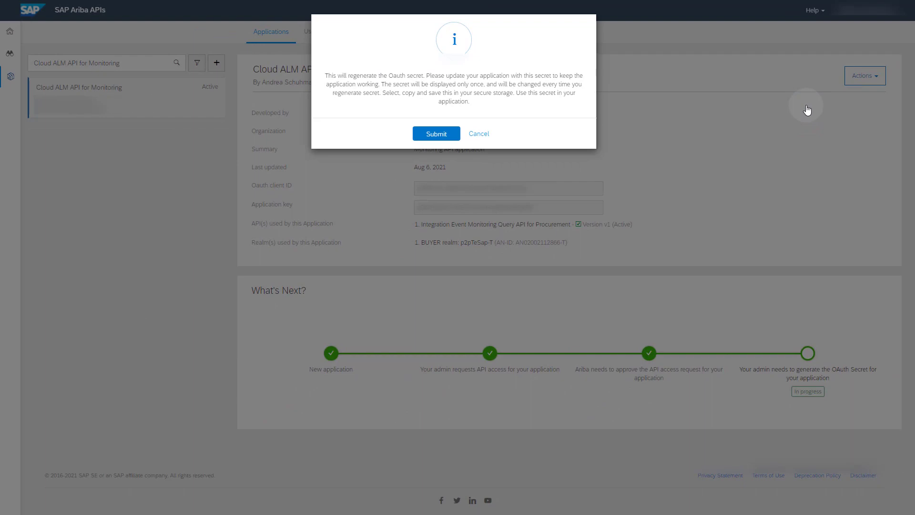
{"action": "left_click", "coordinate": [436, 134]}
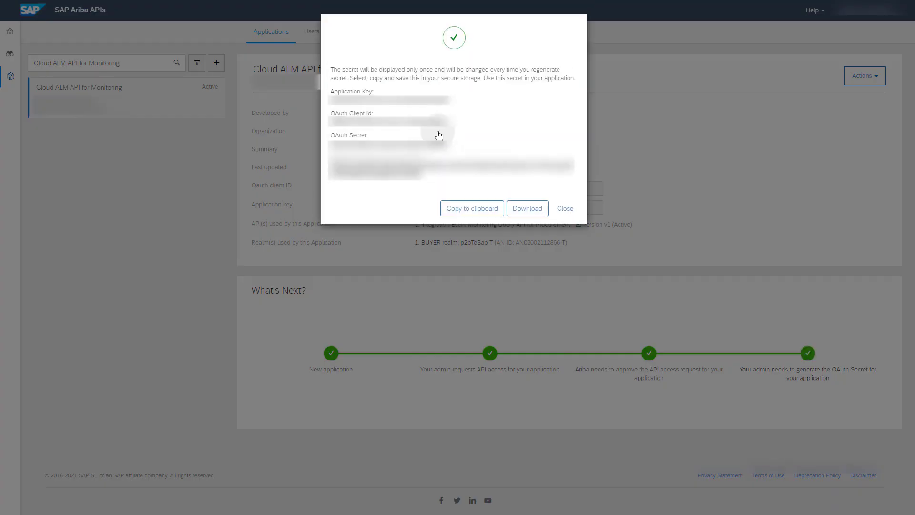
{"action": "left_click", "coordinate": [526, 208]}
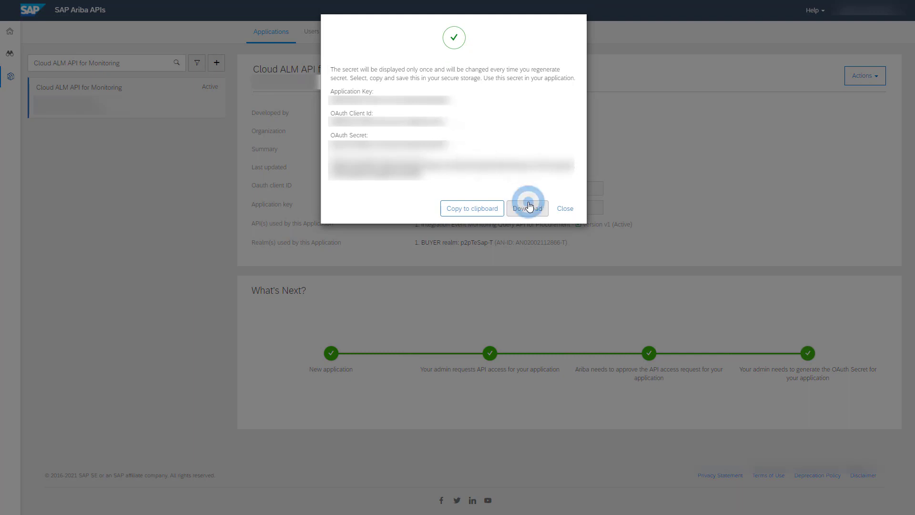
{"action": "left_click", "coordinate": [527, 207]}
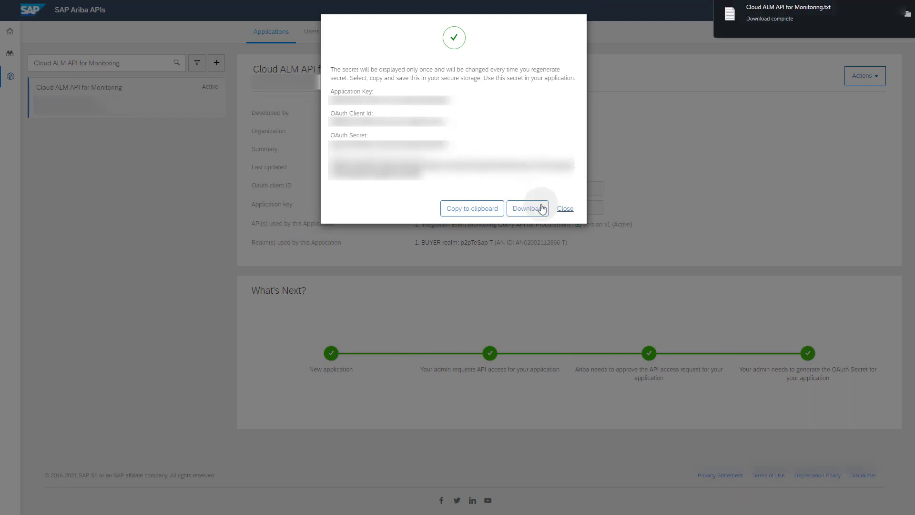
{"action": "left_click", "coordinate": [564, 209]}
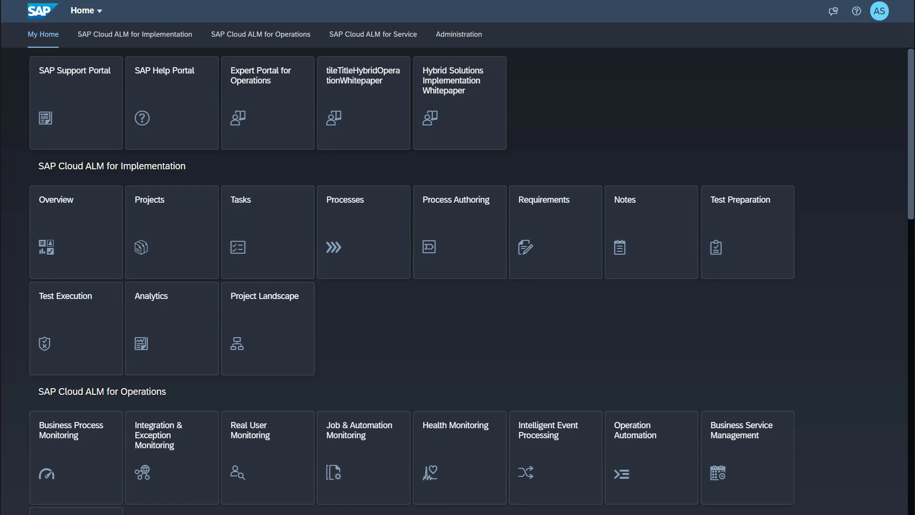
Step: Open Landscape Management from the Administration apps in SAP Cloud ALM
{"action": "left_click", "coordinate": [459, 35]}
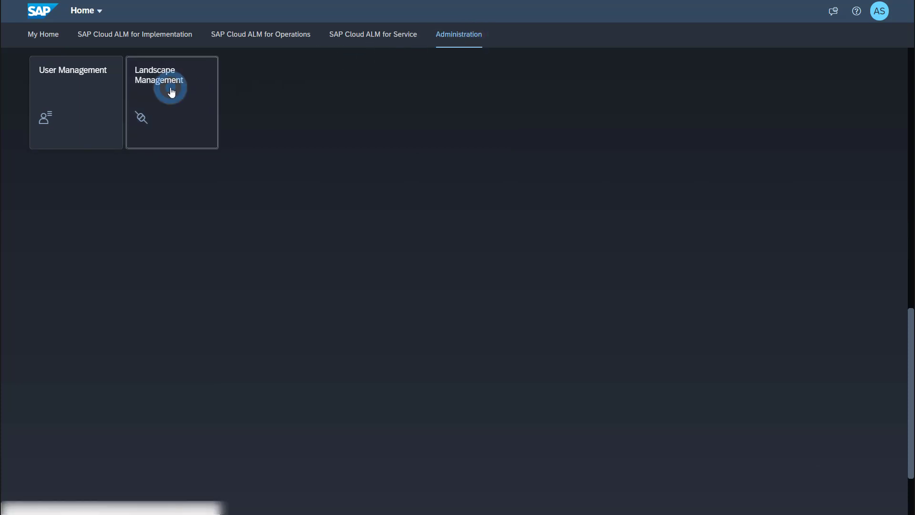
{"action": "left_click", "coordinate": [171, 102]}
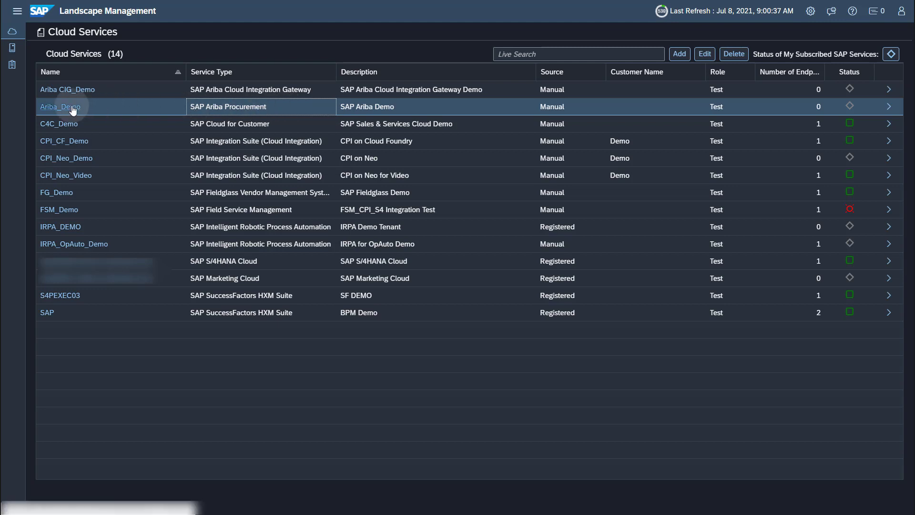
{"action": "left_click", "coordinate": [59, 106]}
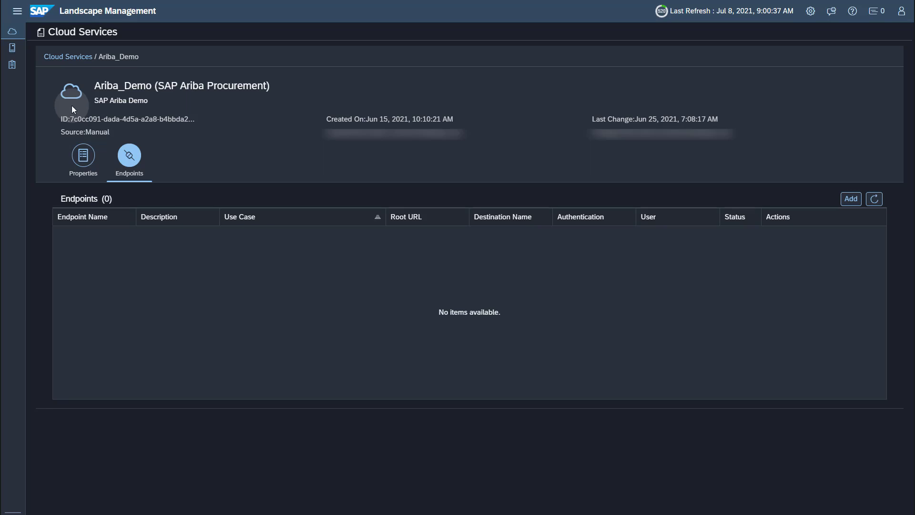
{"action": "left_click", "coordinate": [851, 198]}
{"action": "type", "text": "Ariba_Demo_01"}
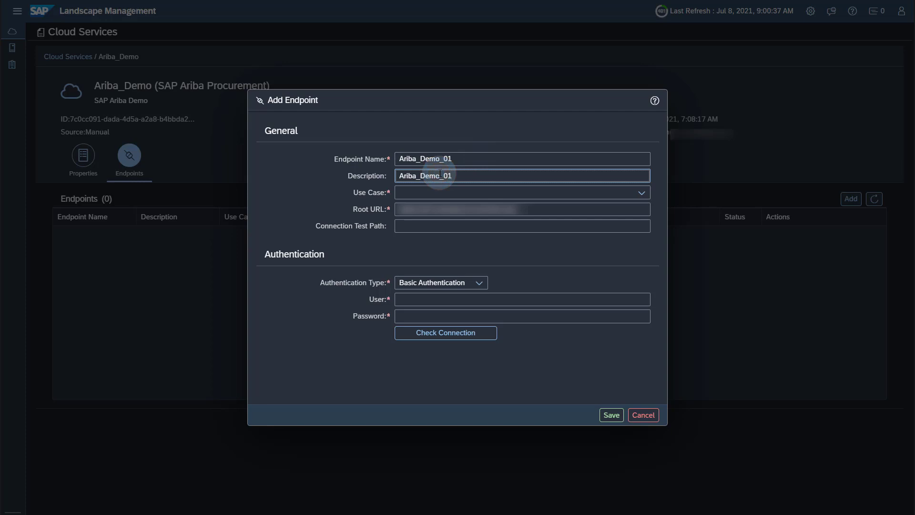
{"action": "left_click", "coordinate": [640, 193]}
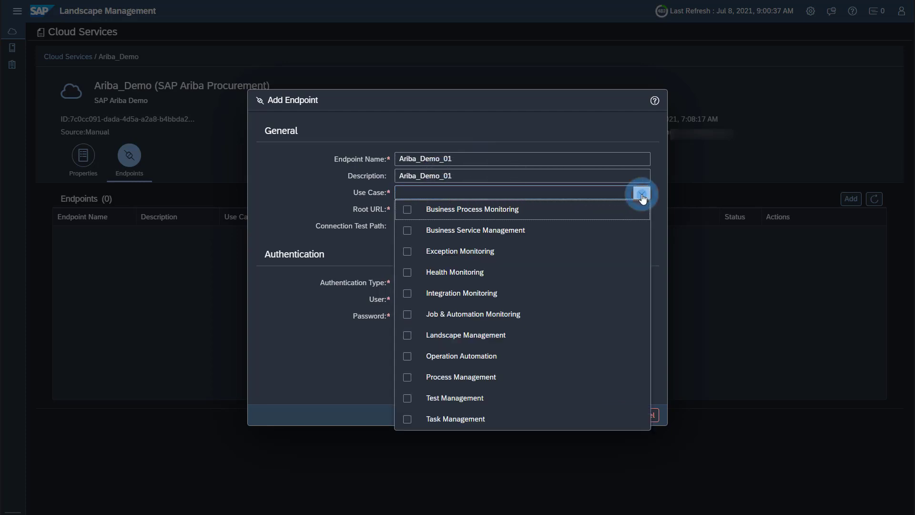
{"action": "left_click", "coordinate": [407, 293]}
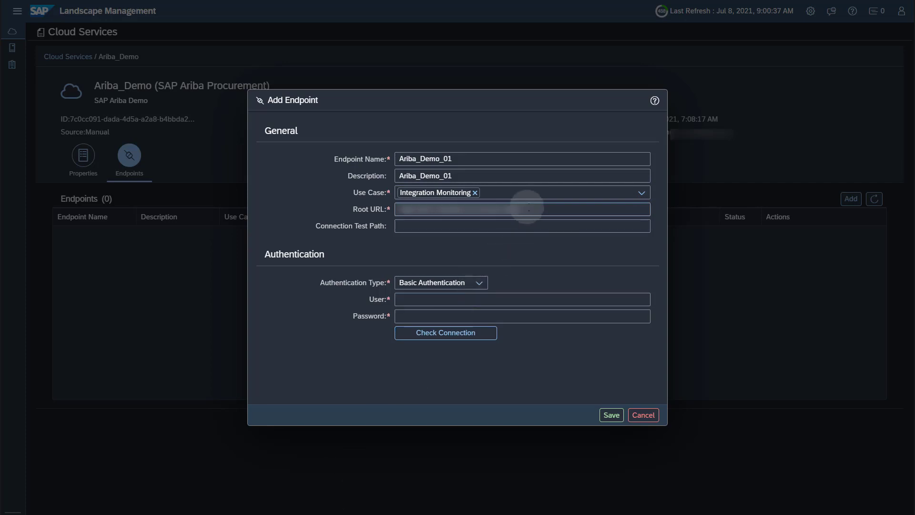
{"action": "left_click", "coordinate": [522, 209]}
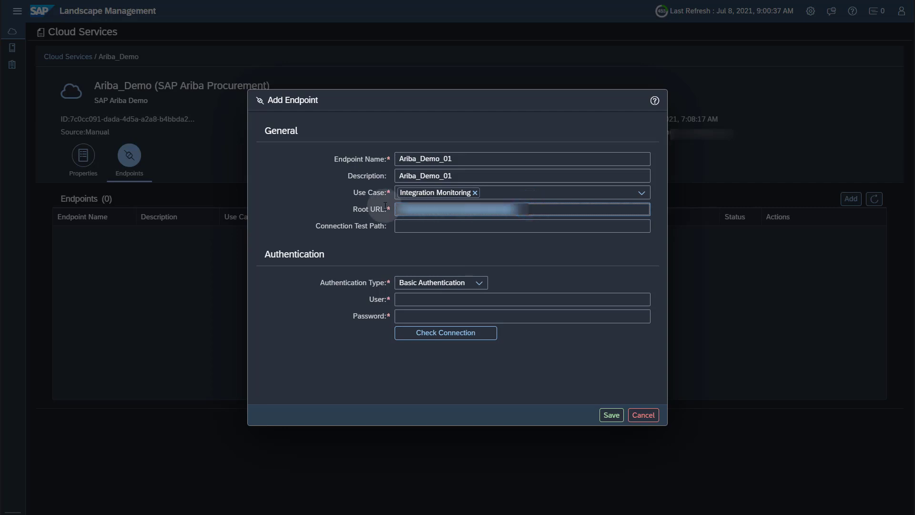
{"action": "type", "text": "https://openapi.ariba.com/"}
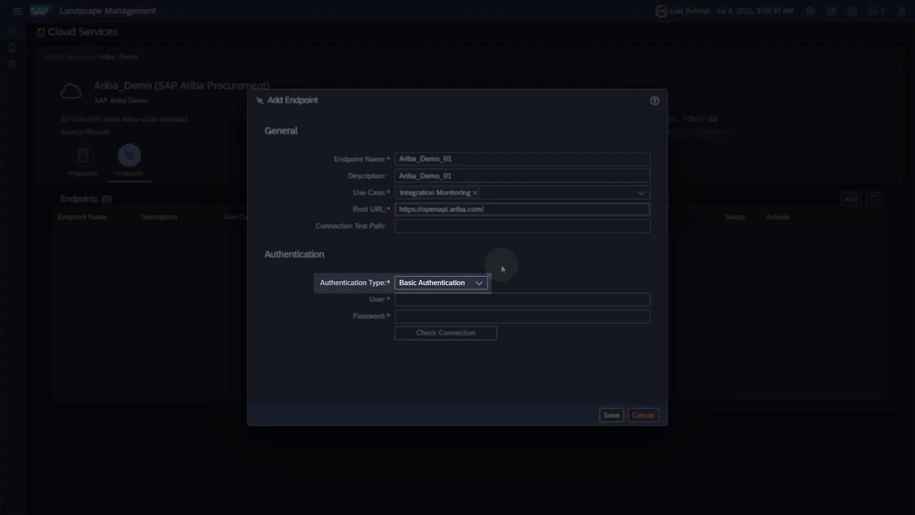
{"action": "left_click", "coordinate": [440, 282]}
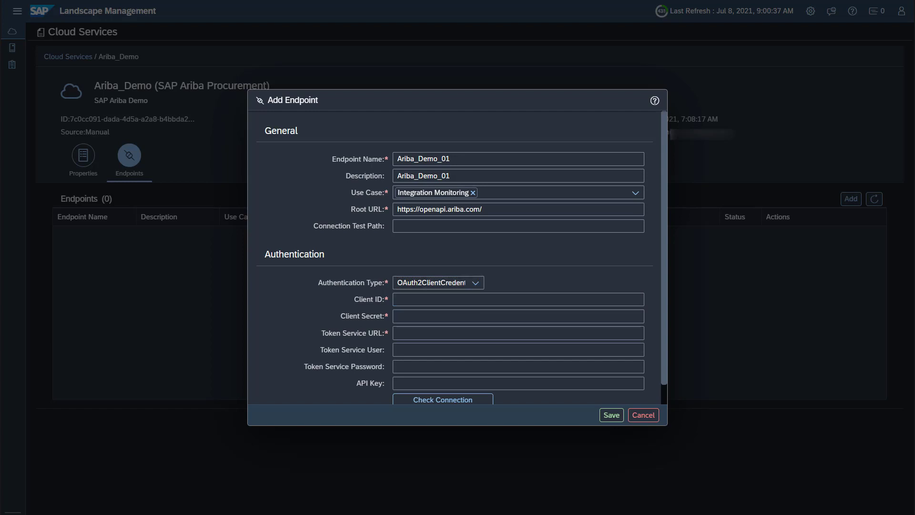
{"action": "left_click", "coordinate": [517, 299]}
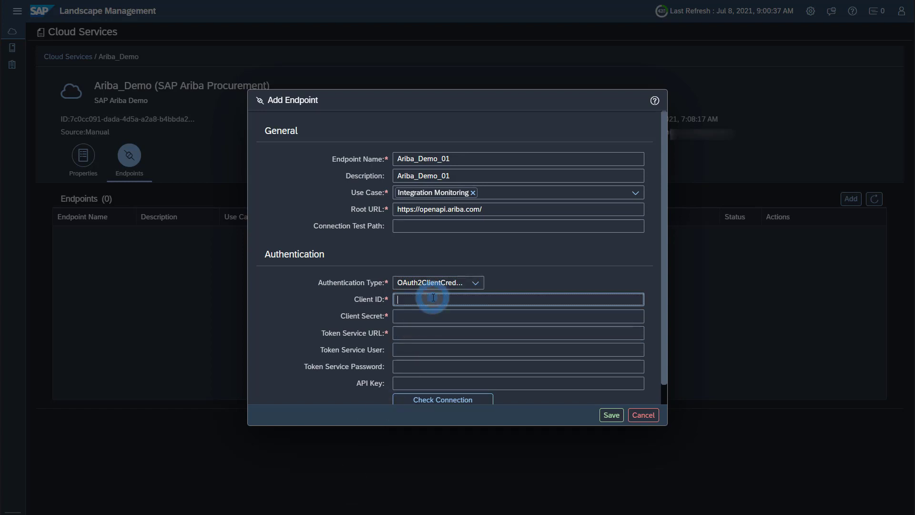
{"action": "left_click", "coordinate": [517, 316]}
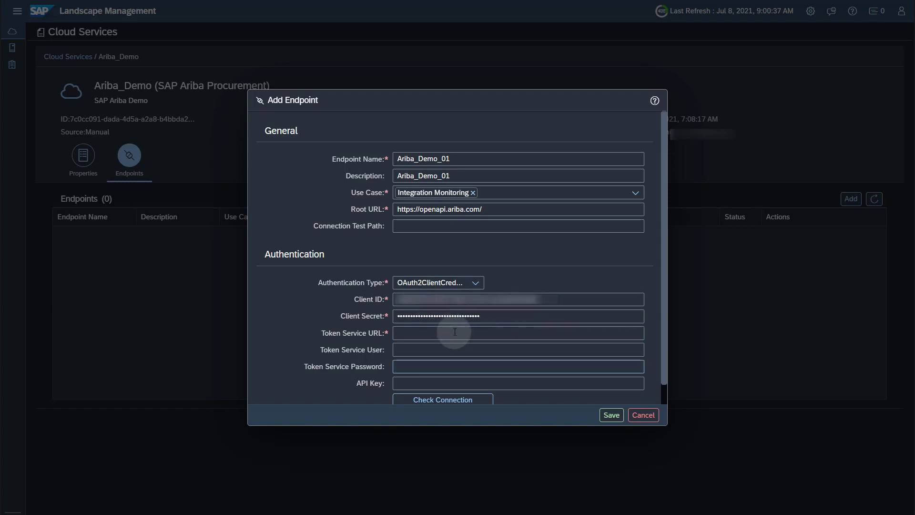
{"action": "type", "text": "https://api.ariba.com/"}
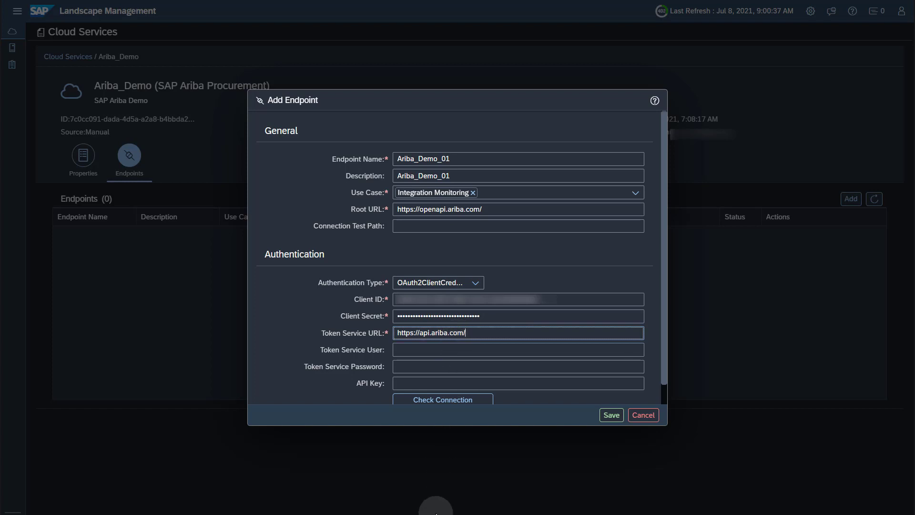
{"action": "type", "text": "v"}
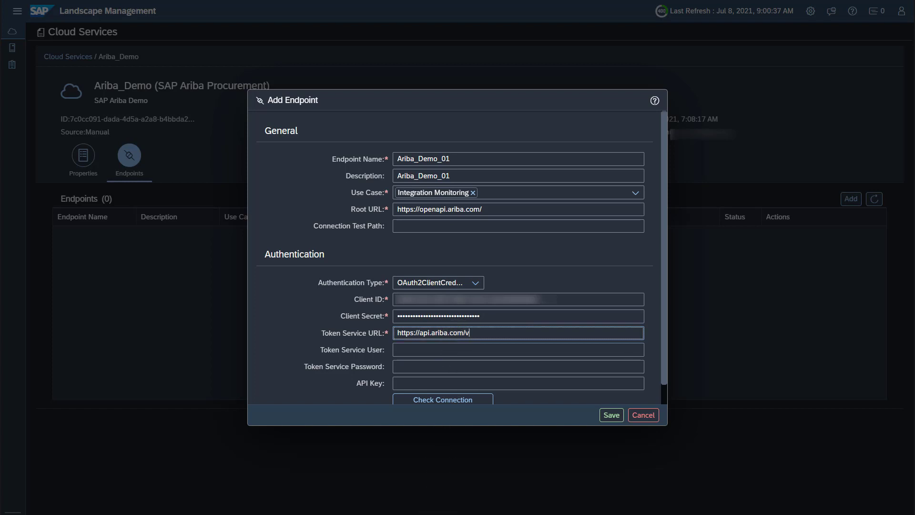
{"action": "type", "text": "2/"}
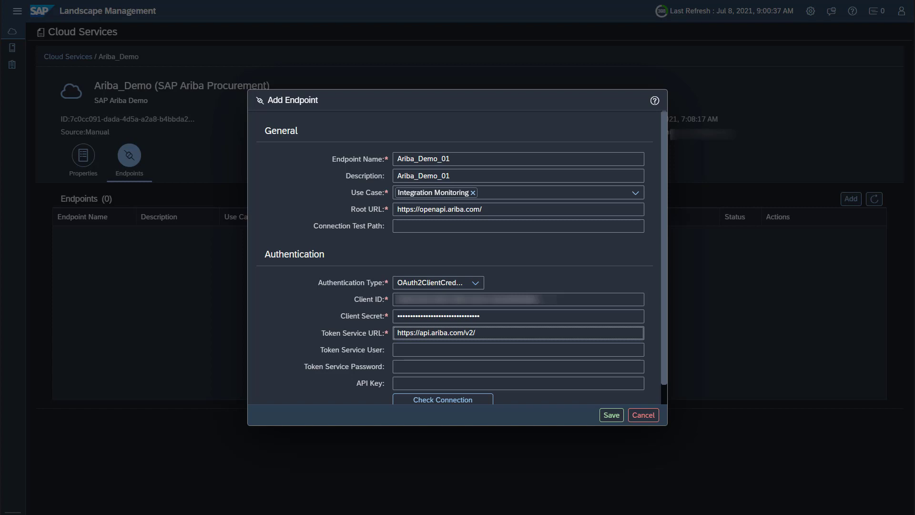
{"action": "type", "text": "oauth/tok"}
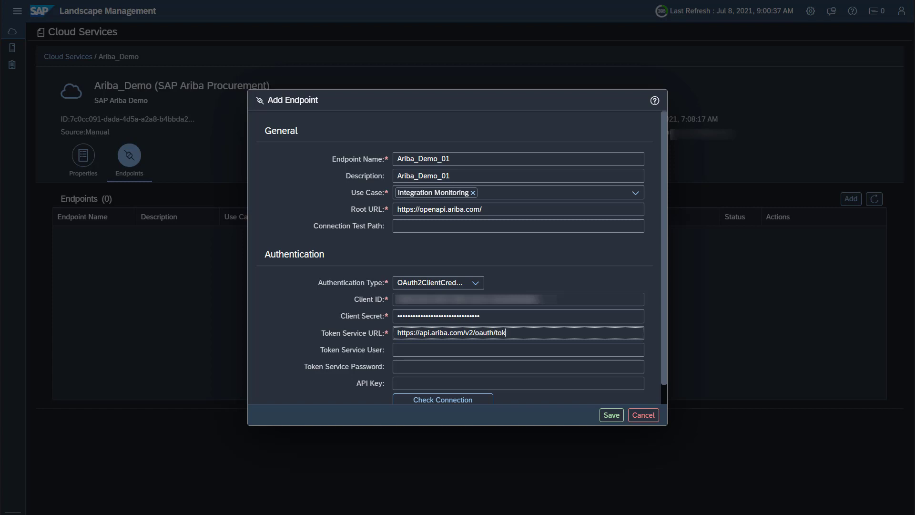
{"action": "type", "text": "en"}
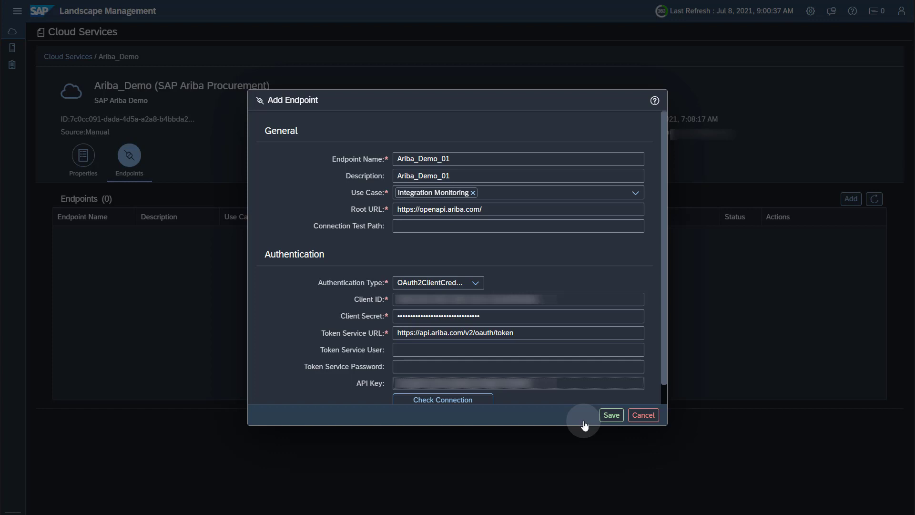
Step: Save the Ariba_Demo_01 endpoint and return to the Cloud ALM home launchpad
{"action": "left_click", "coordinate": [610, 415]}
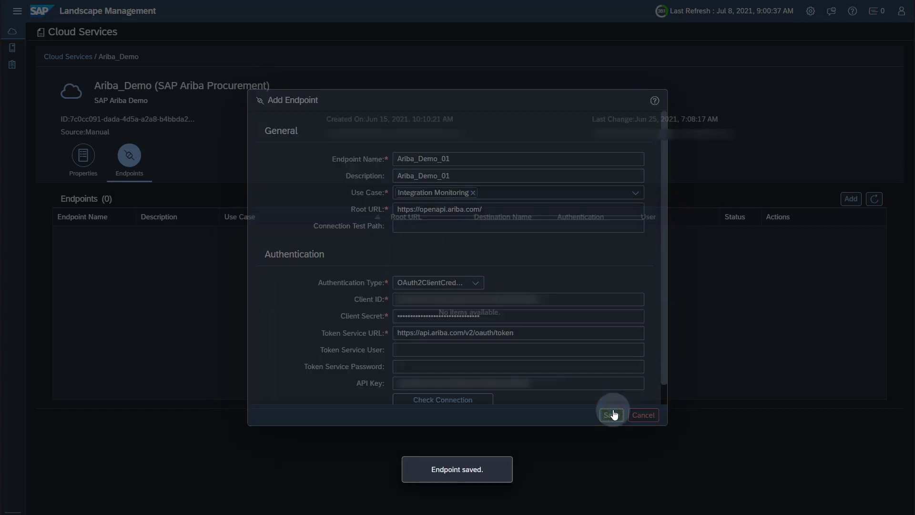
{"action": "left_click", "coordinate": [610, 415]}
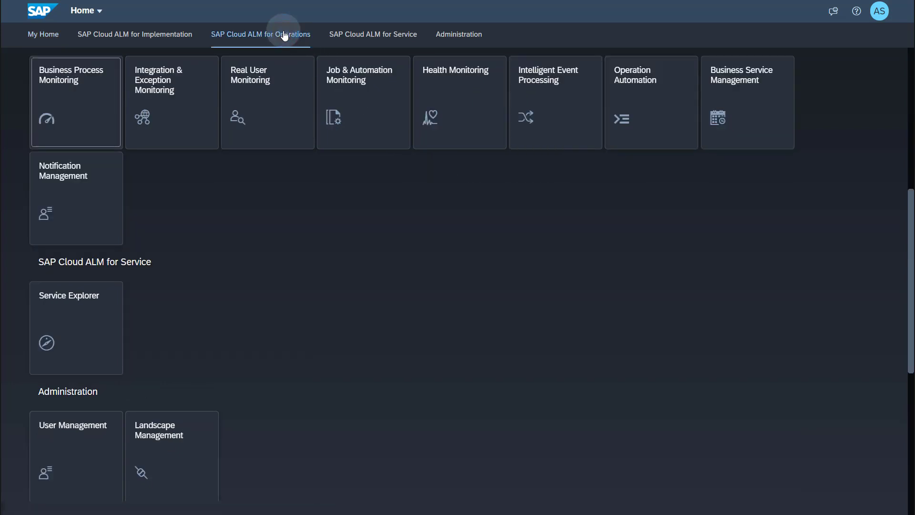
{"action": "mouse_move", "coordinate": [275, 41]}
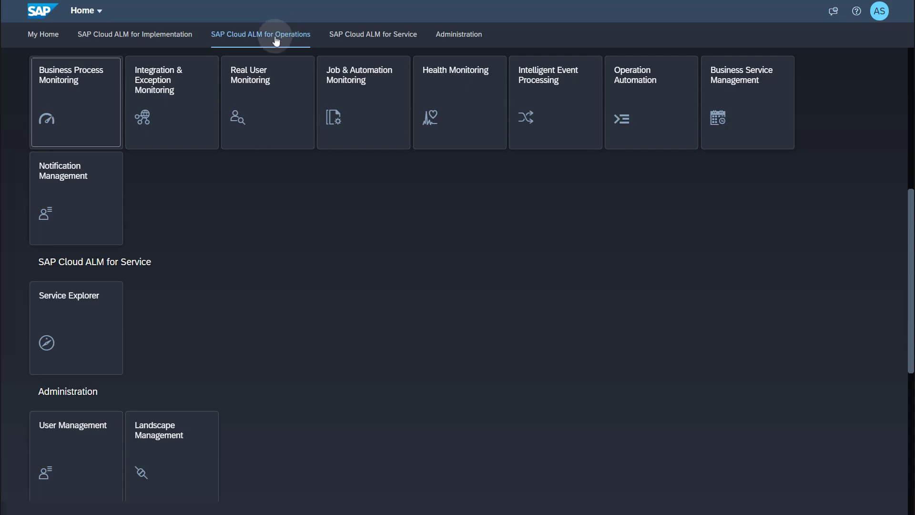
Step: In Integration & Exception Monitoring, add Ariba_Demo to the monitored service scope and apply
{"action": "left_click", "coordinate": [172, 102]}
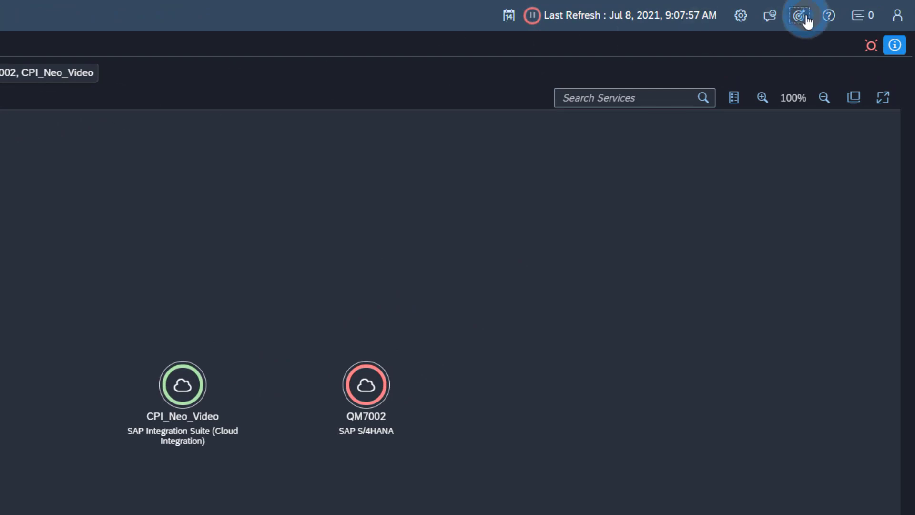
{"action": "left_click", "coordinate": [800, 16]}
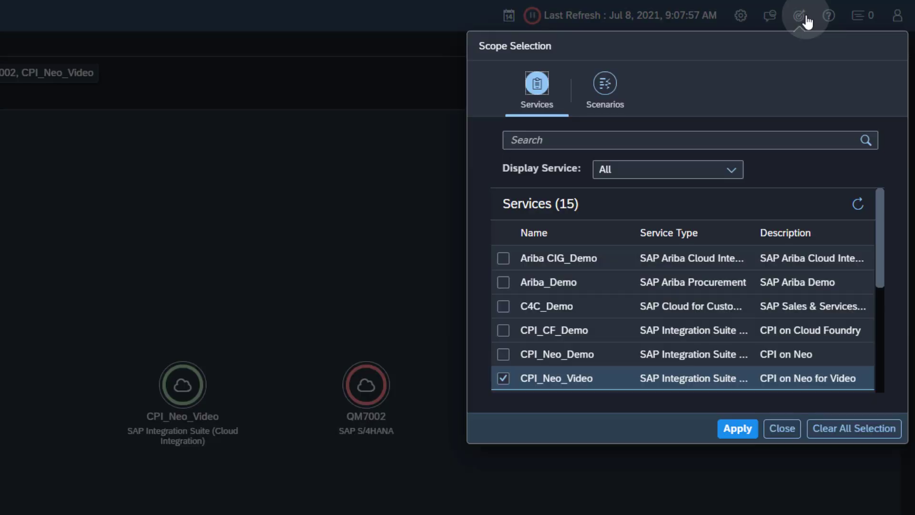
{"action": "mouse_move", "coordinate": [808, 22]}
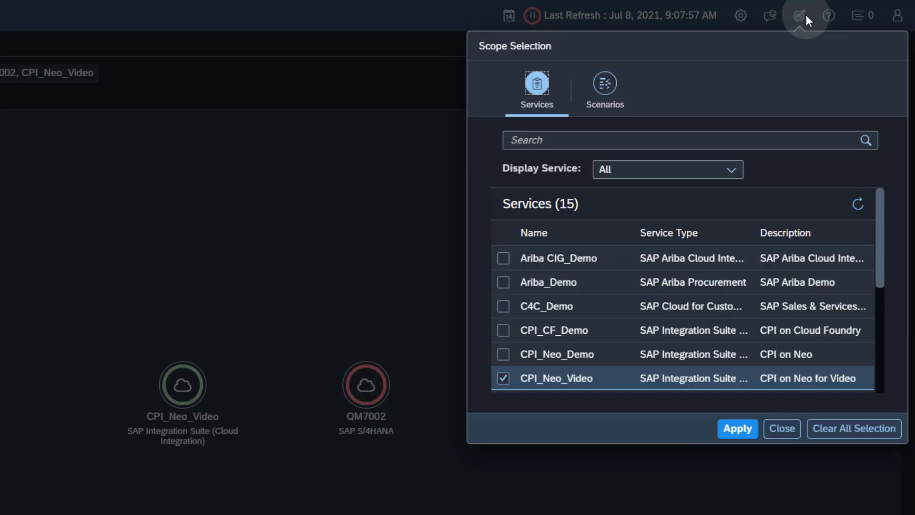
{"action": "left_click", "coordinate": [503, 282]}
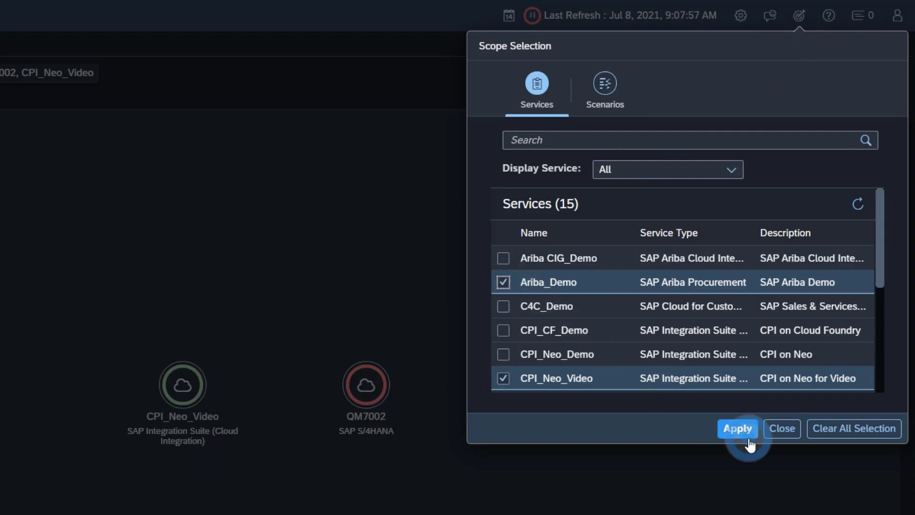
{"action": "left_click", "coordinate": [737, 428]}
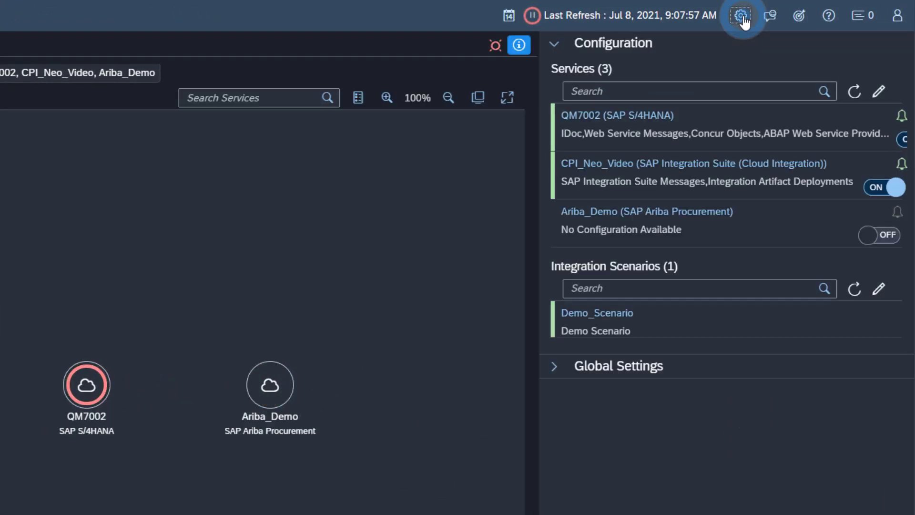
Step: Turn data collection ON for Ariba_Demo in the monitoring configuration panel
{"action": "left_click", "coordinate": [646, 212]}
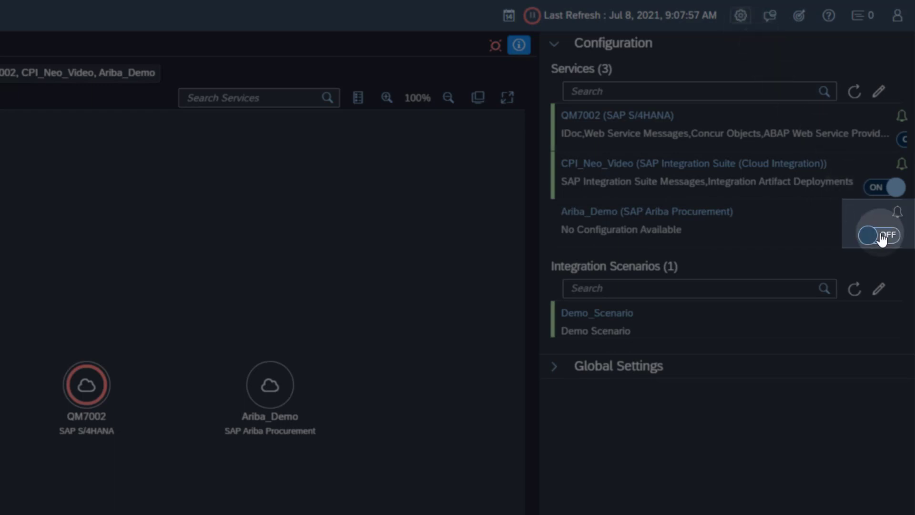
{"action": "left_click", "coordinate": [878, 235]}
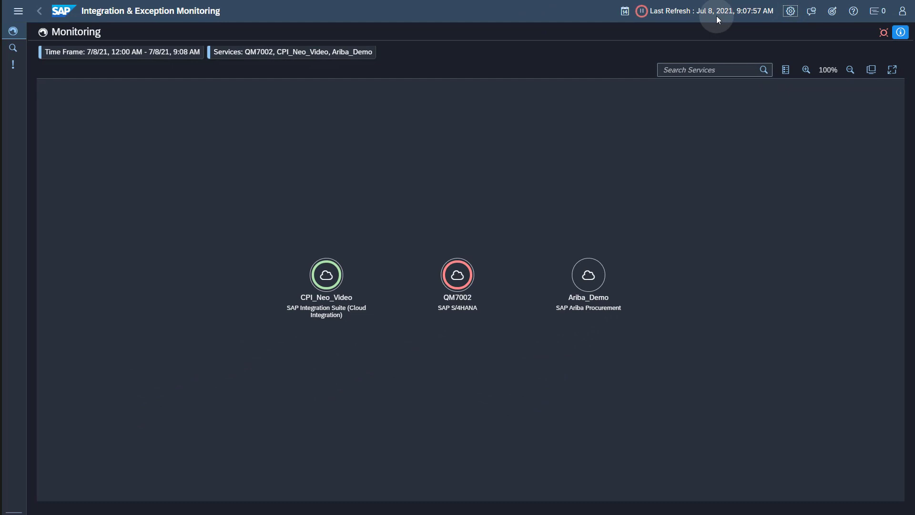
Step: Show the Ariba_Demo message overview with its 12 collected Ariba Procurement messages
{"action": "left_click", "coordinate": [642, 11]}
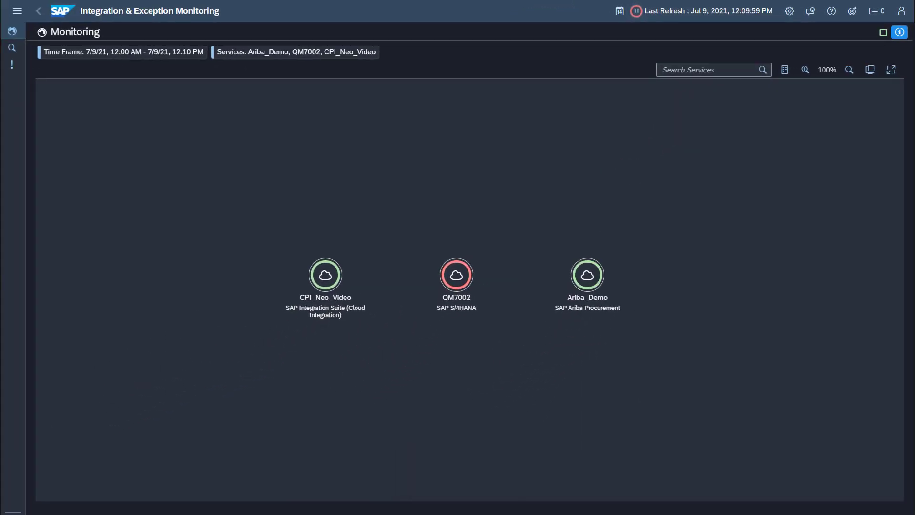
{"action": "left_click", "coordinate": [588, 275]}
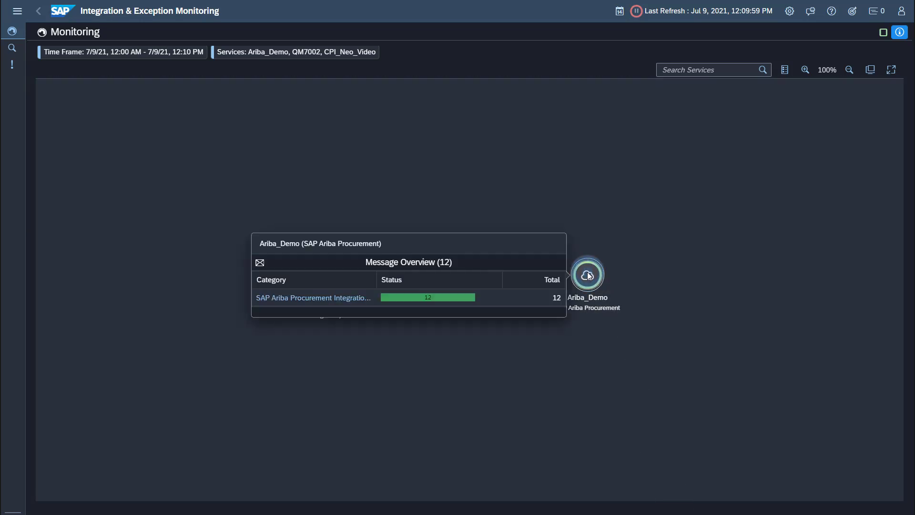